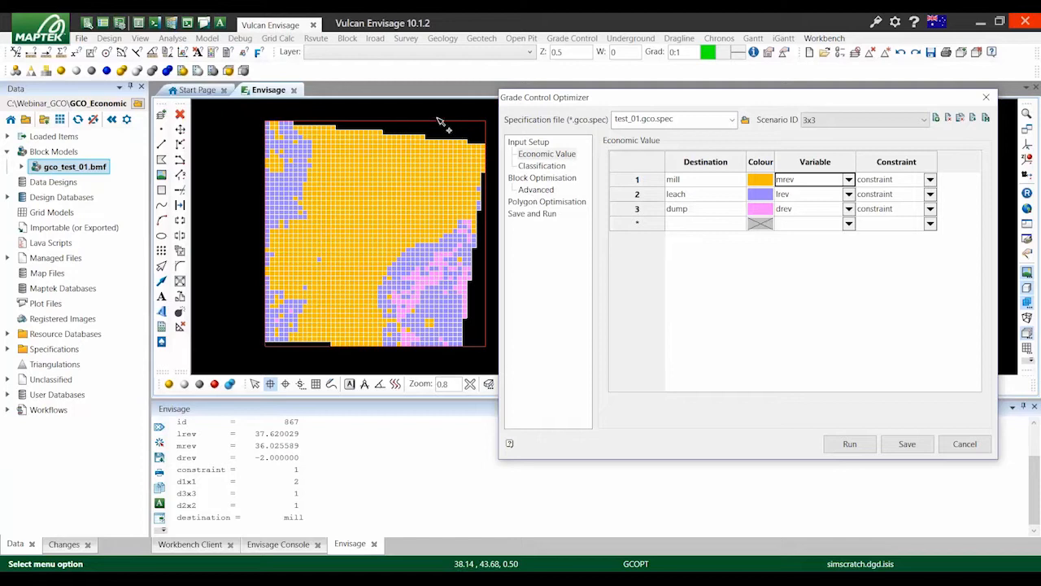
mouse_move(475, 349)
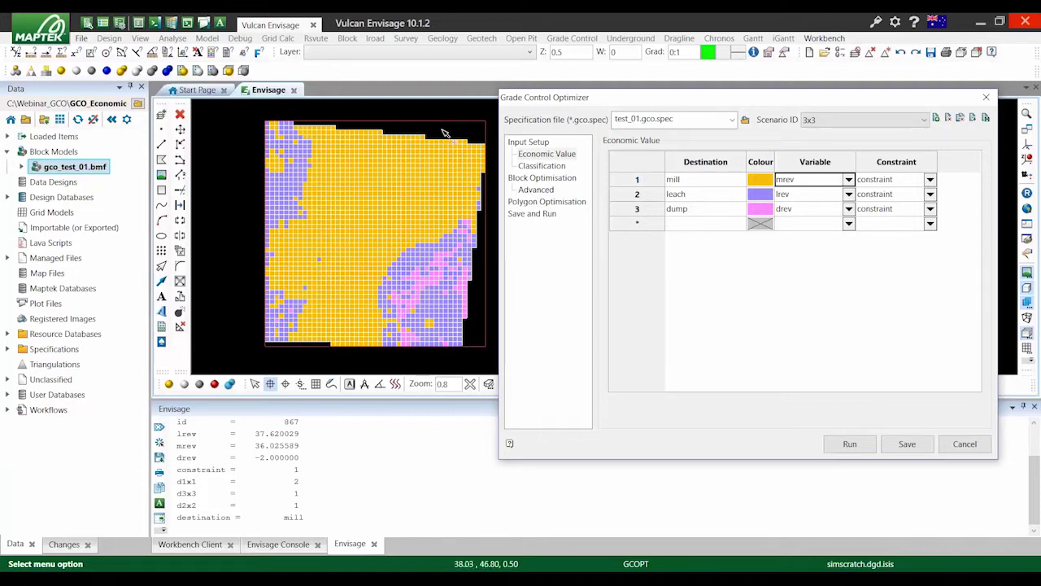
- Show the Advanced block optimisation page with the custom engine and annealing parameters
left_click(550, 175)
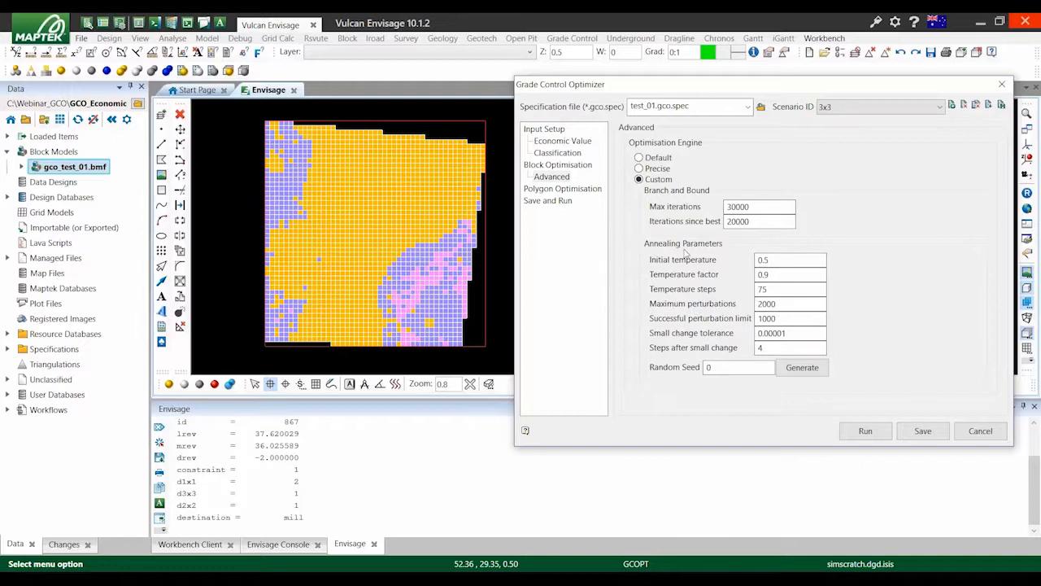
- Review the Polygon Optimisation costs, then run with both block and polygon optimisation enabled
left_click(563, 189)
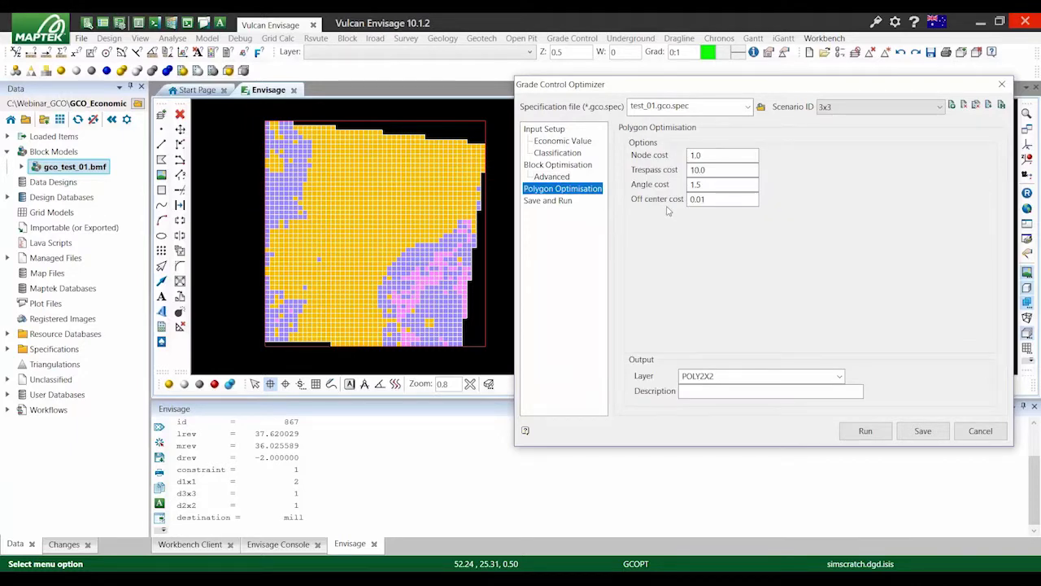
left_click(547, 200)
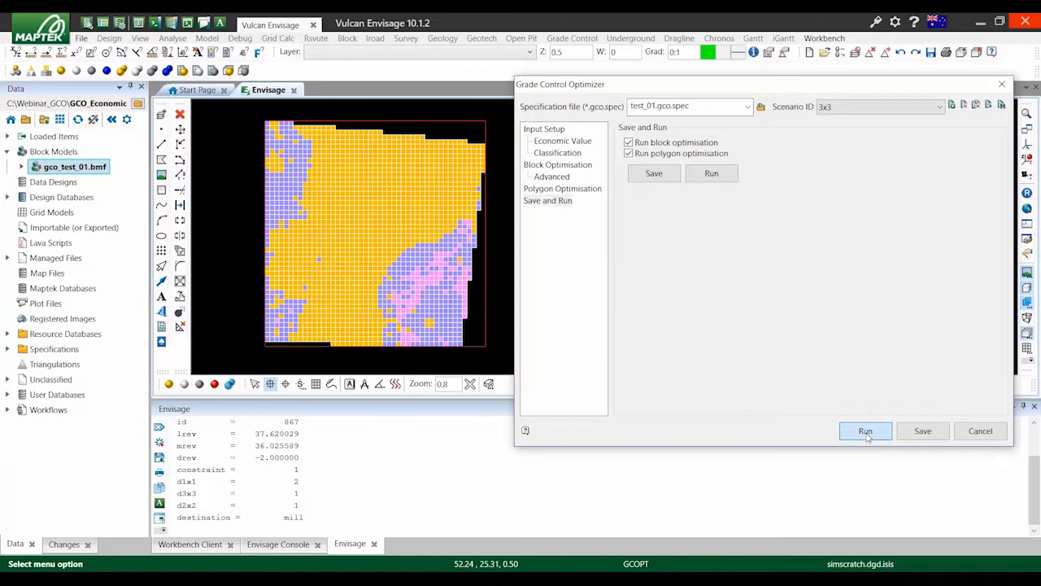
left_click(865, 431)
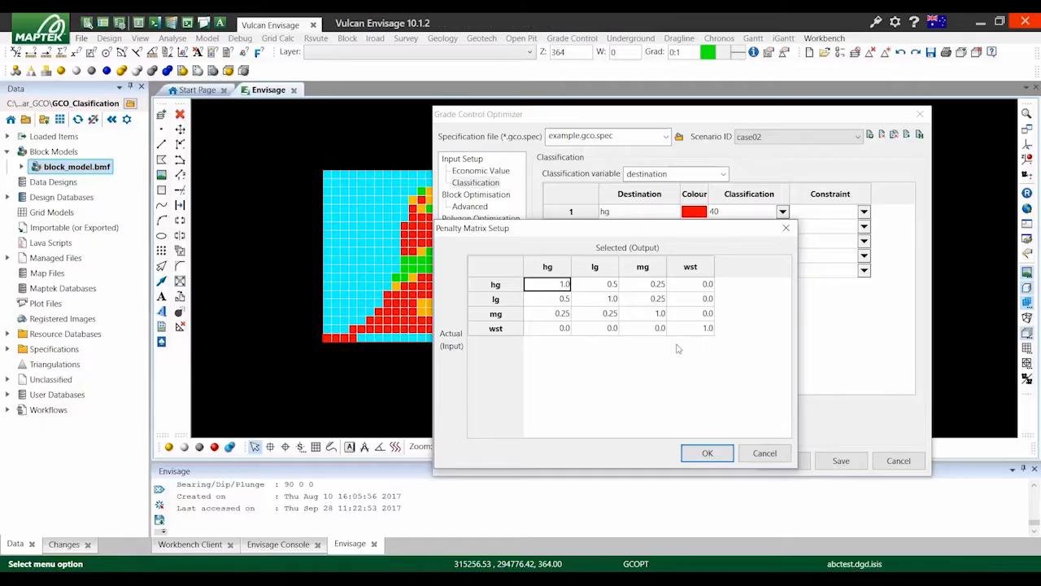
- Accept the hg/lg/mg/wst penalty matrix and run the optimisation to recolour the block model
left_click(706, 453)
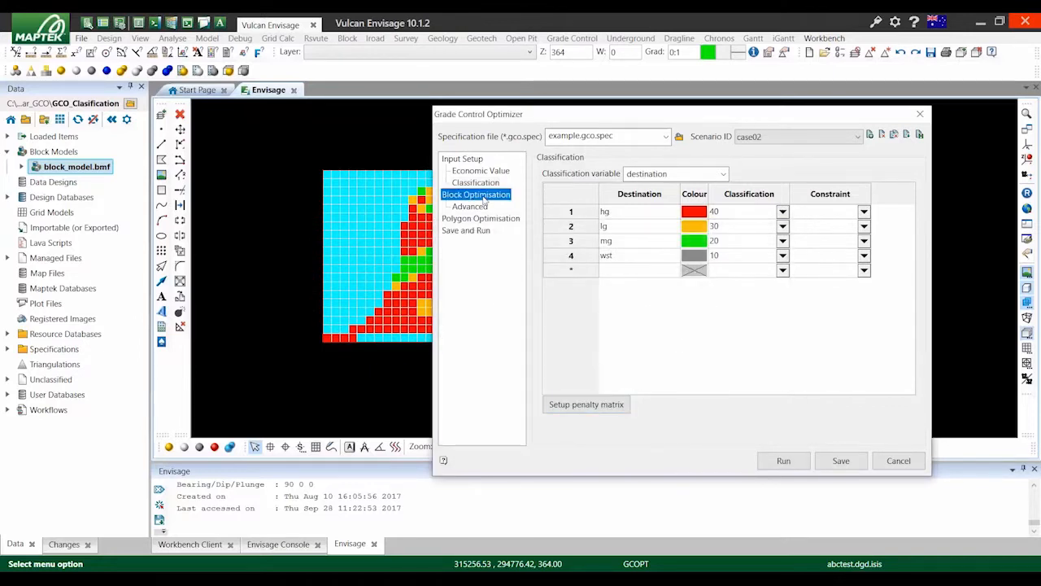
left_click(465, 231)
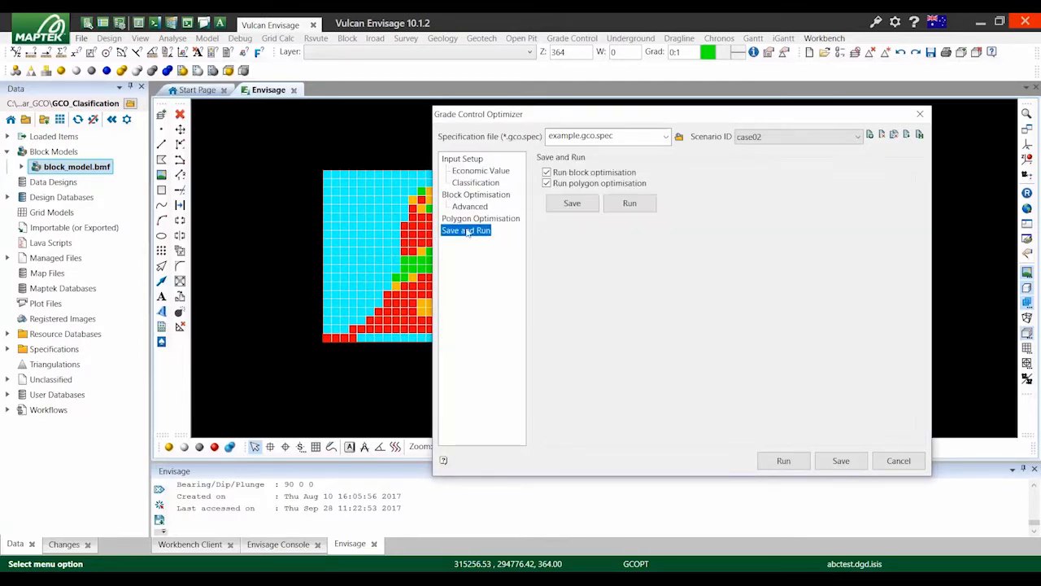
left_click(785, 460)
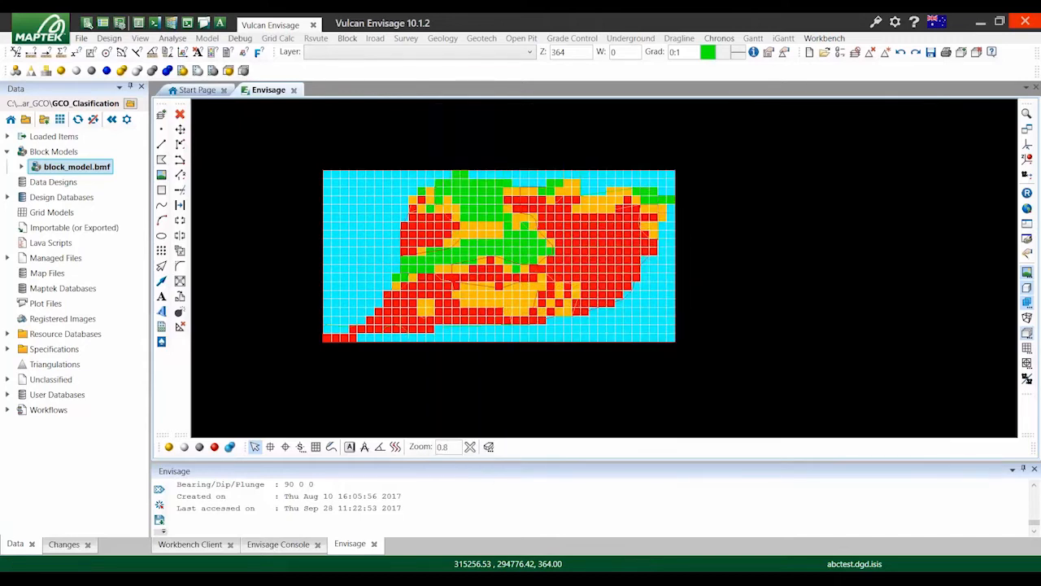